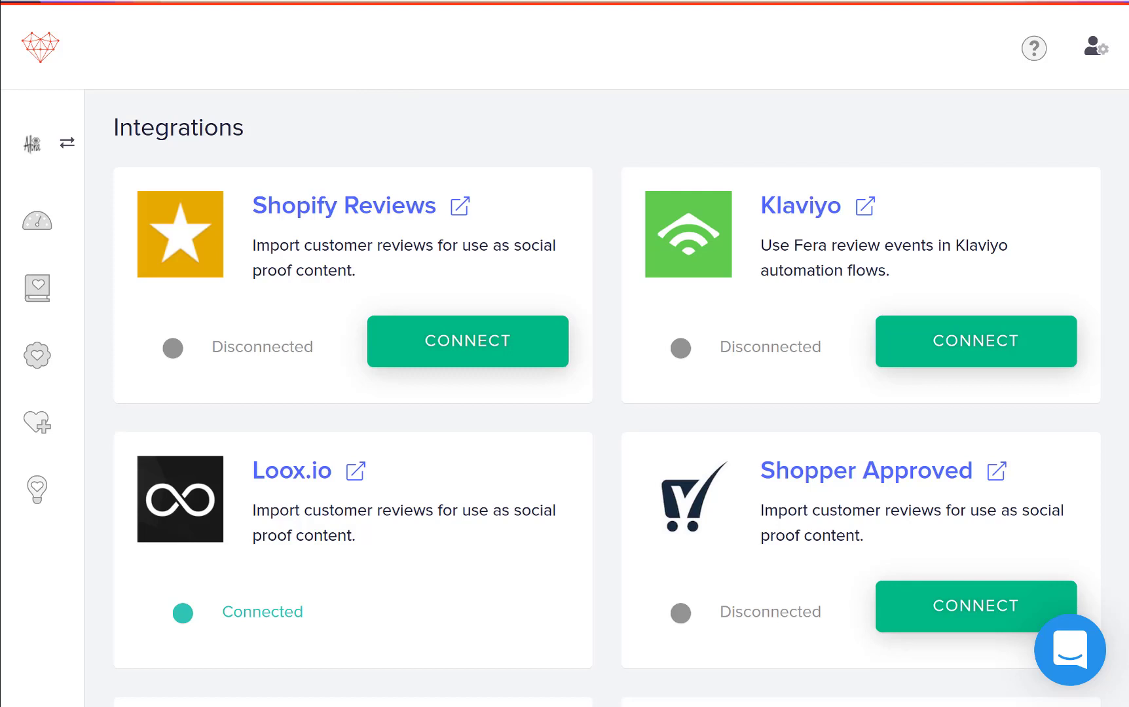
mouse_move(600, 154)
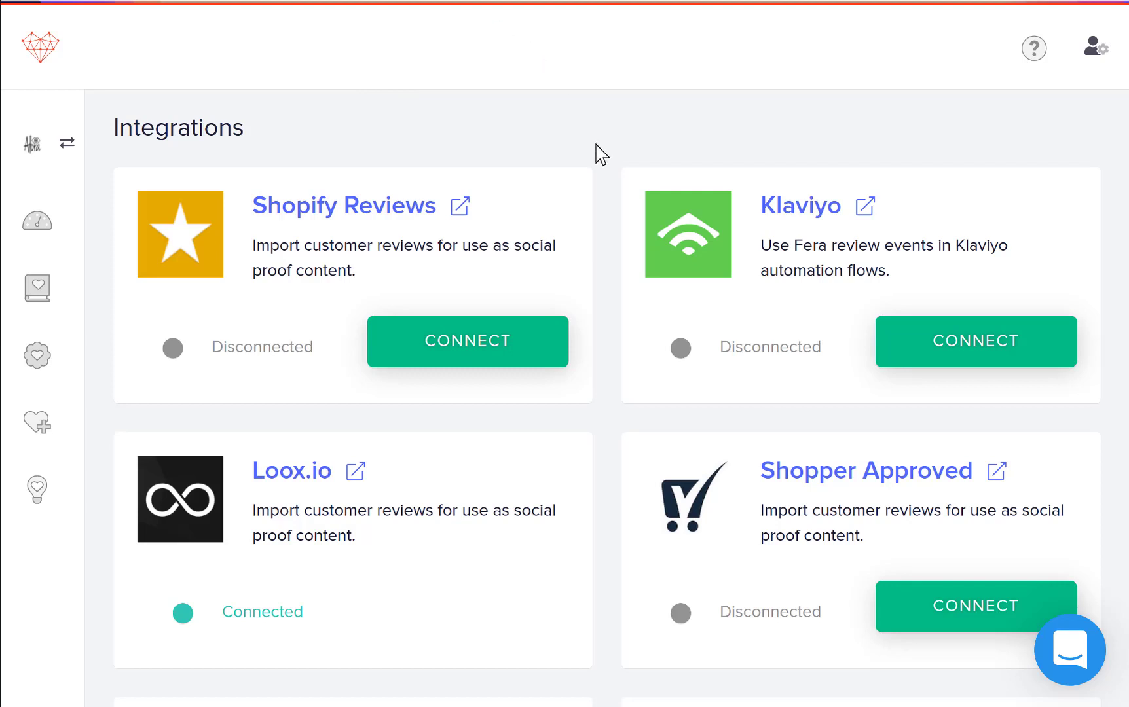
mouse_move(1098, 49)
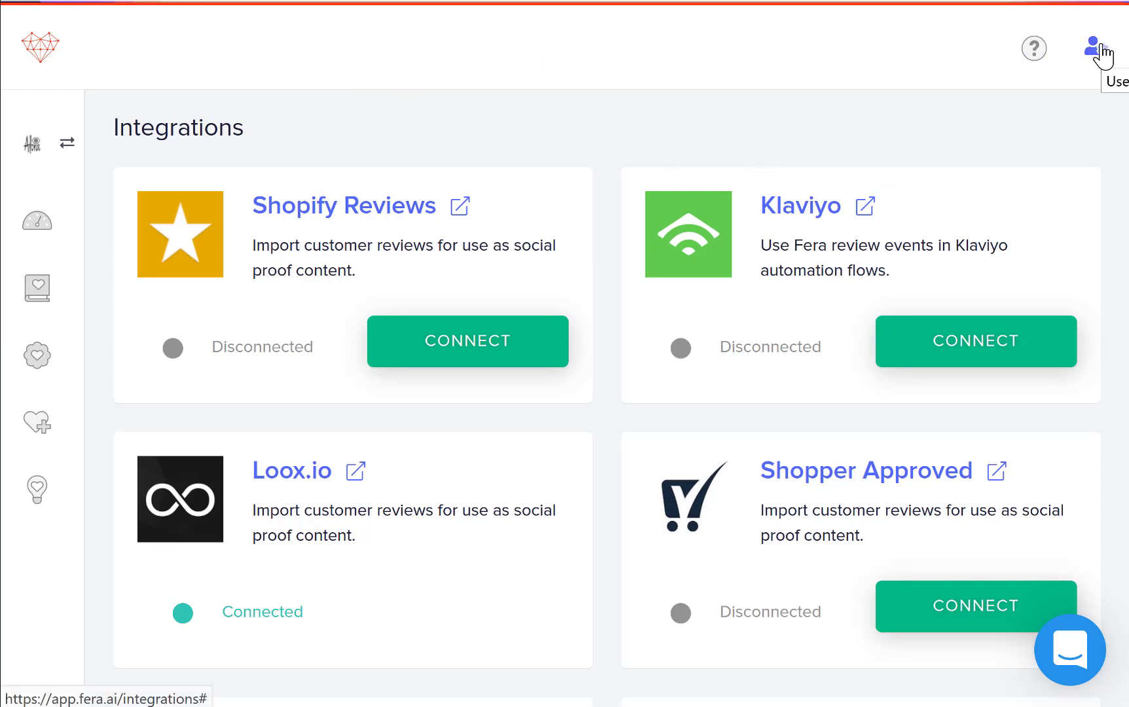
- Back on Fera's integrations page, start the Klaviyo connection and open Klaviyo's API Keys page
left_click(1097, 46)
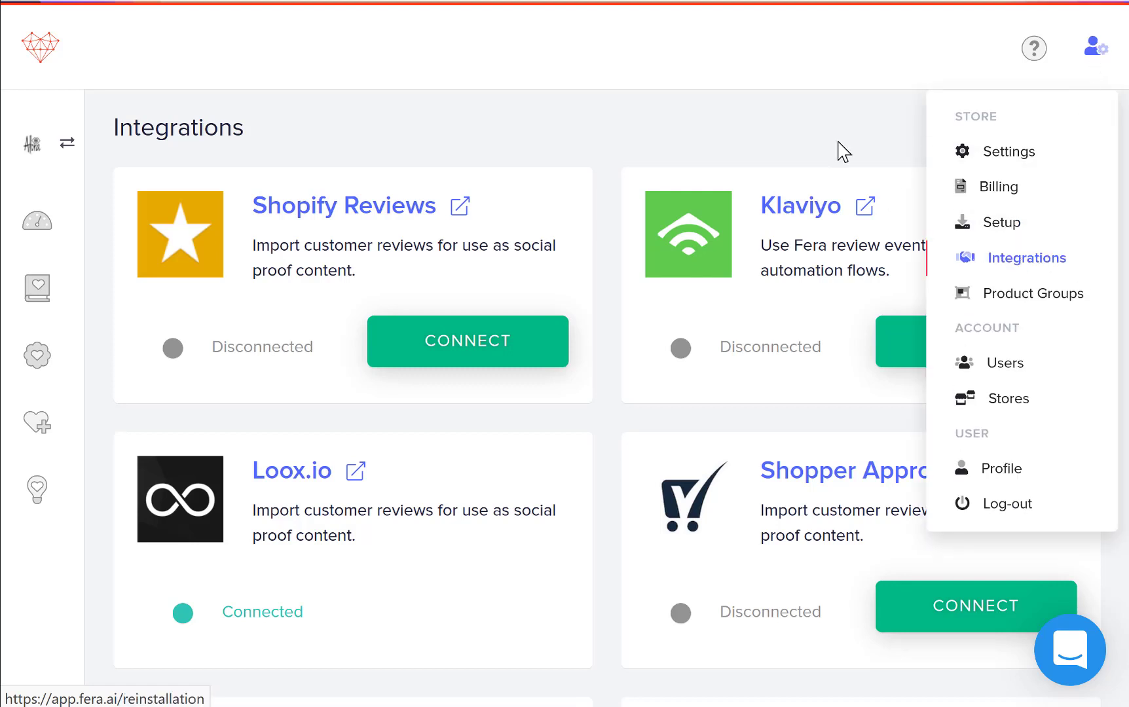
left_click(587, 166)
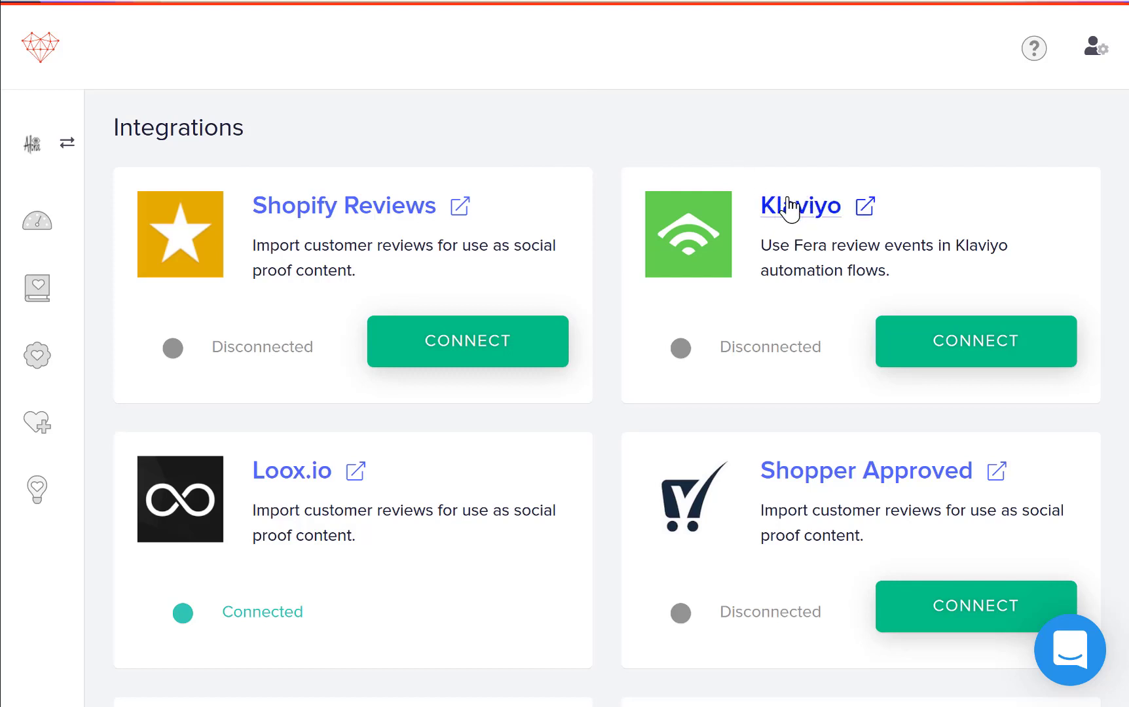
mouse_move(976, 341)
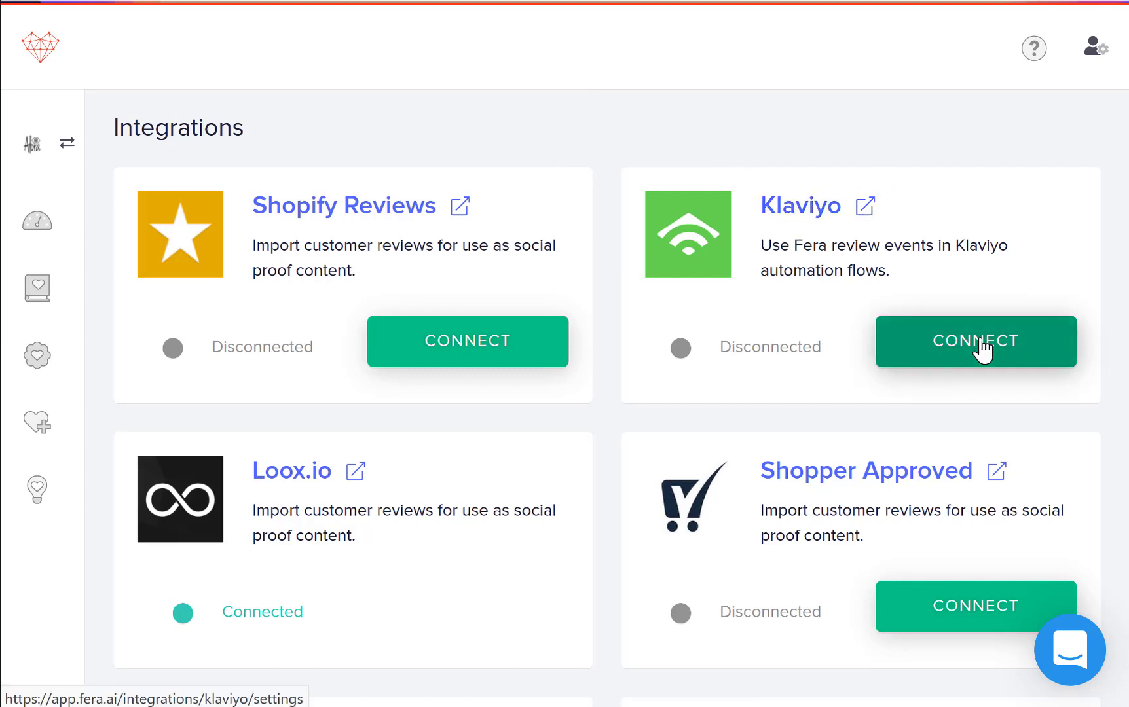
left_click(974, 340)
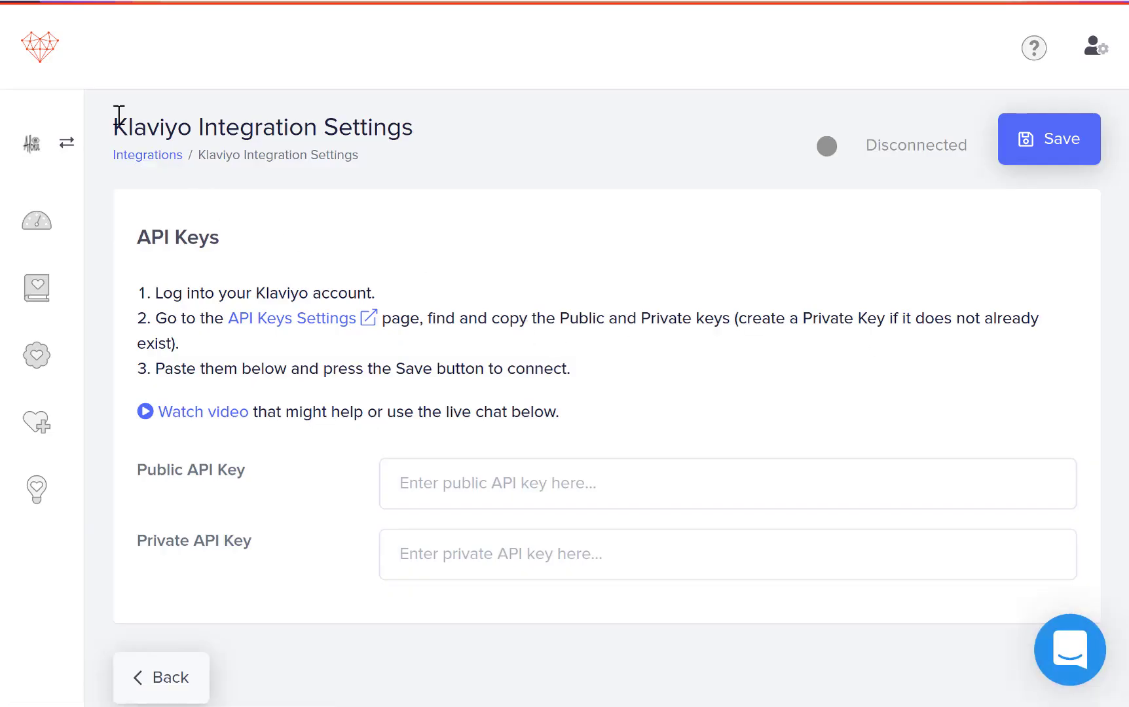
mouse_move(226, 512)
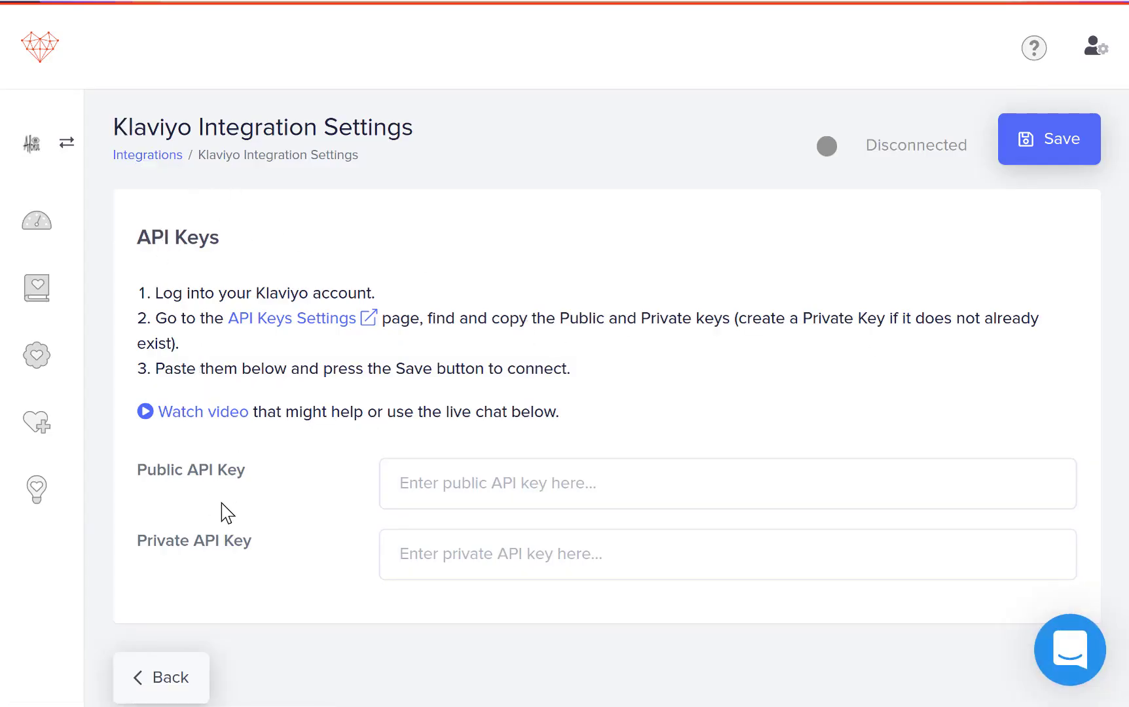
mouse_move(218, 483)
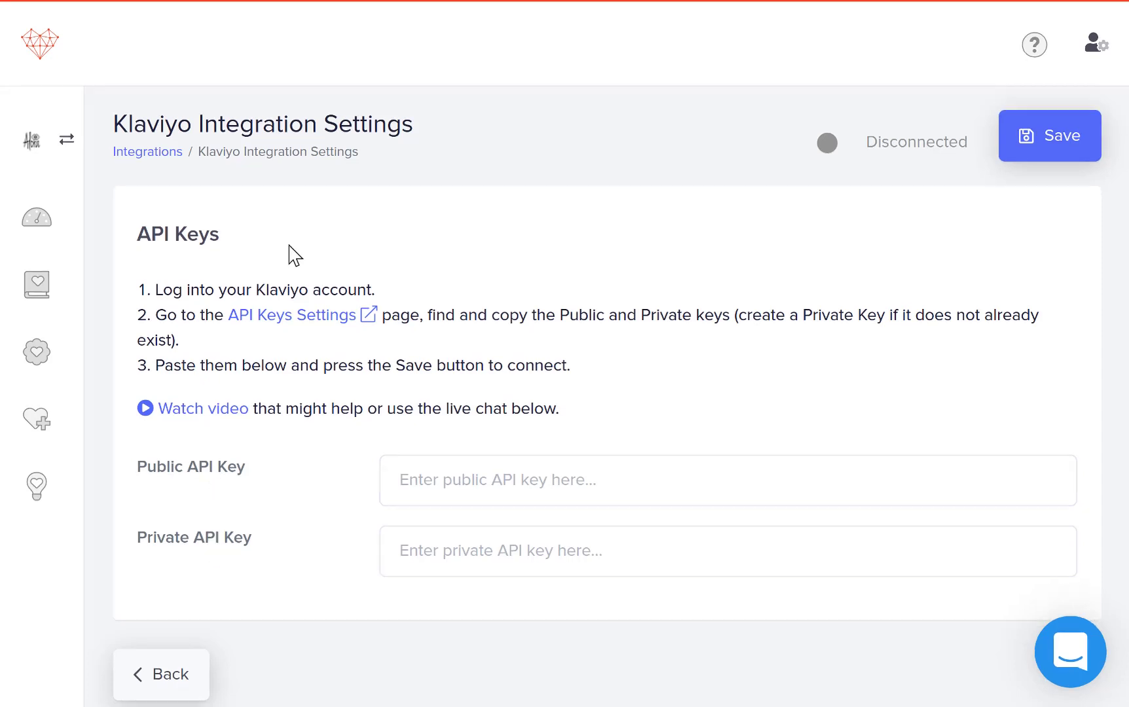
left_click(292, 315)
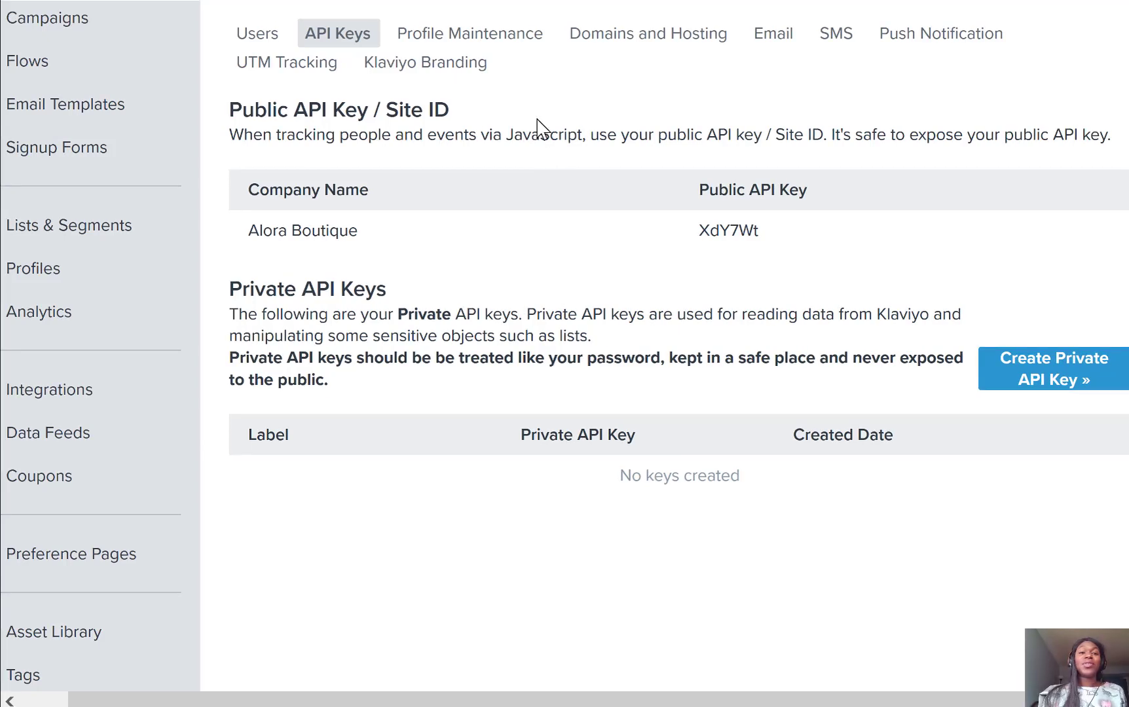
scroll("up", 3)
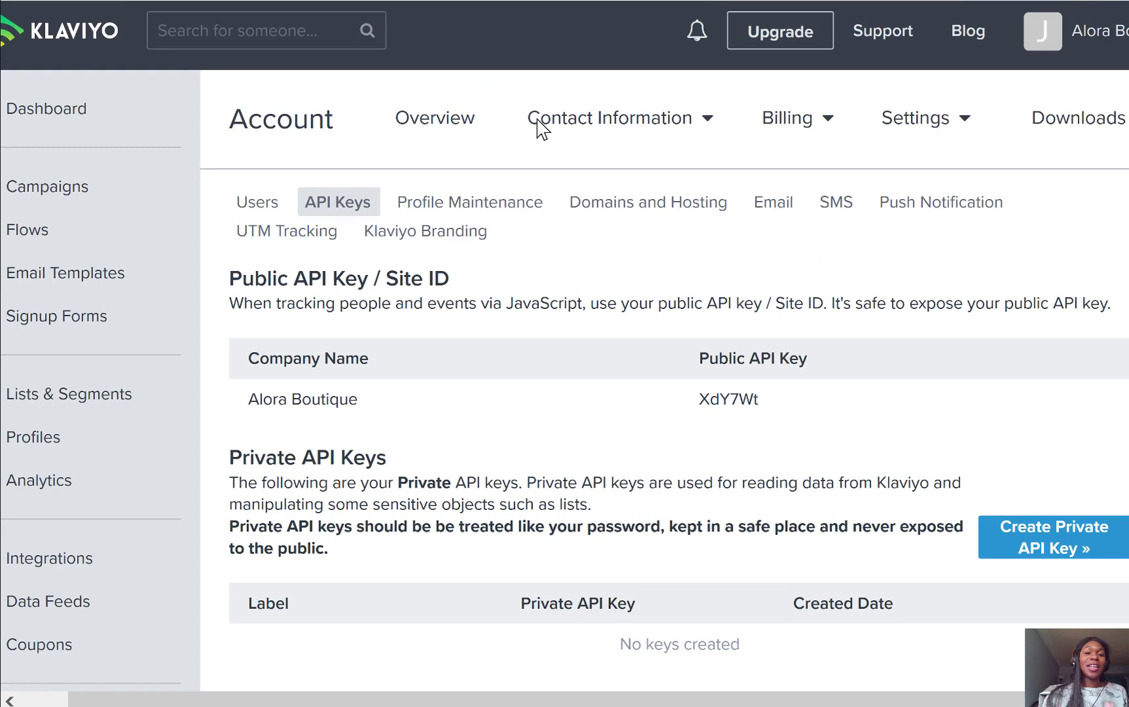
scroll("down", 3)
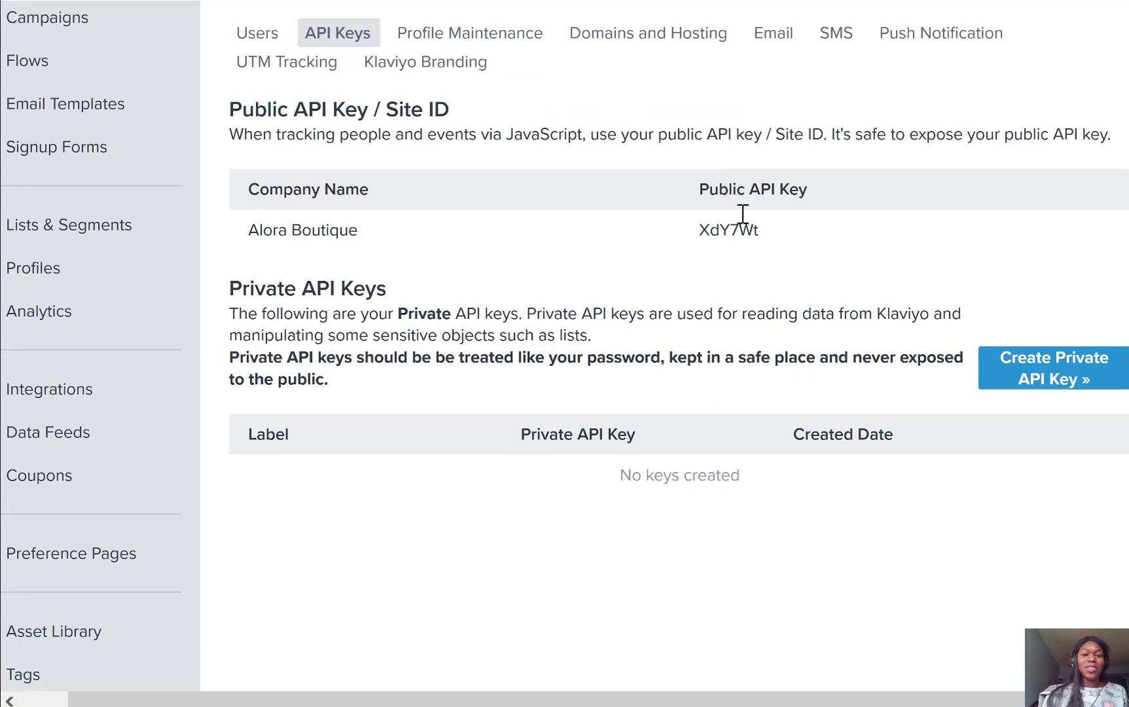
mouse_move(707, 240)
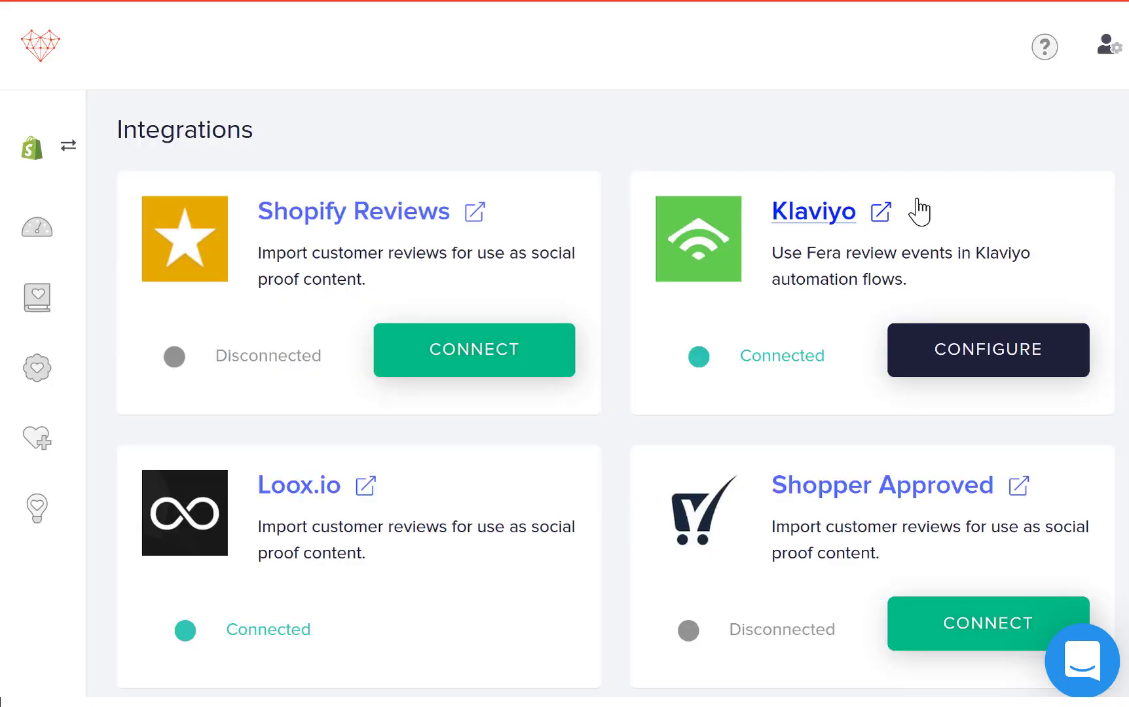
mouse_move(708, 387)
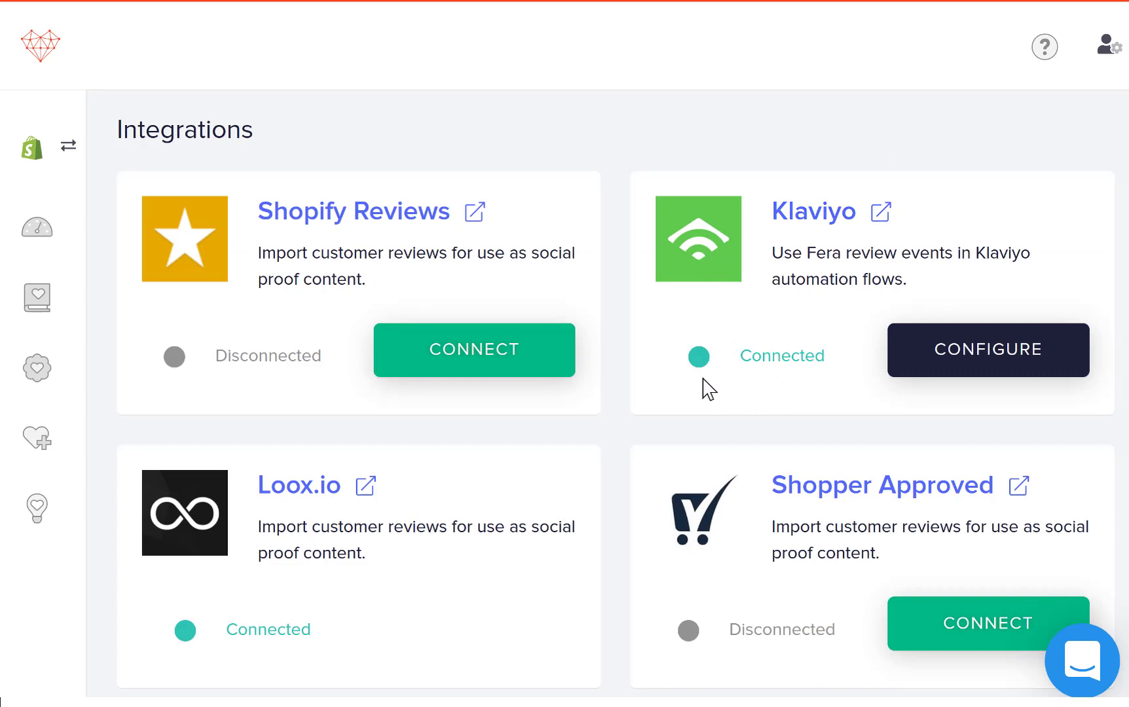
mouse_move(774, 345)
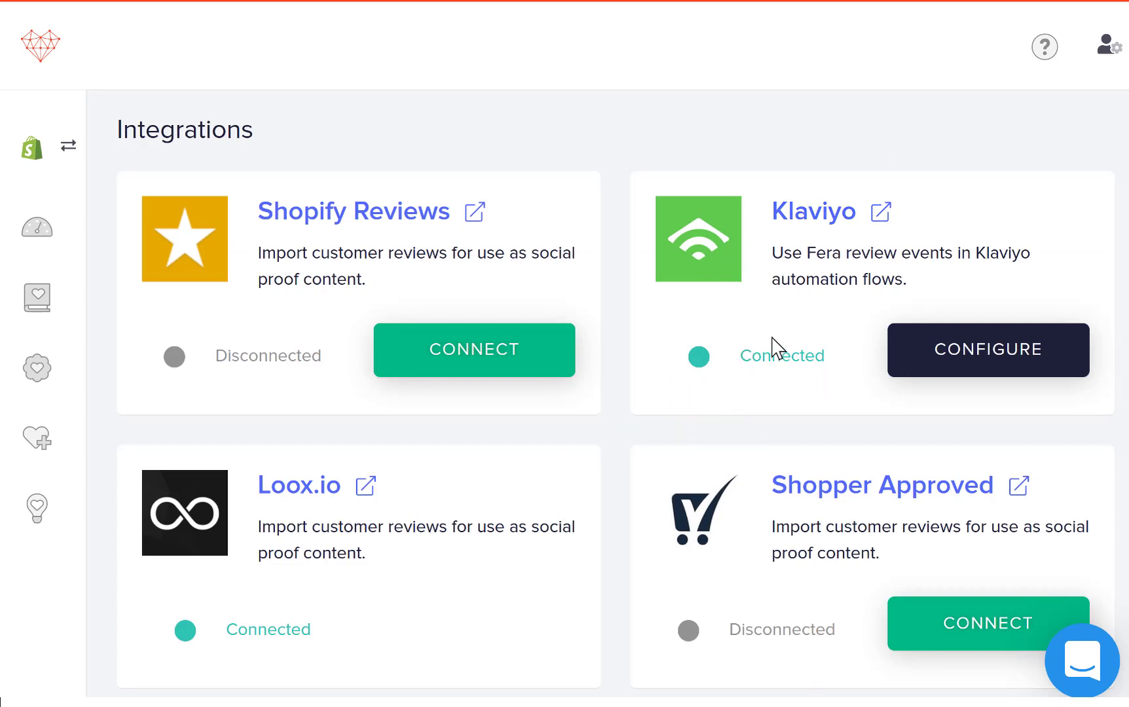
mouse_move(773, 359)
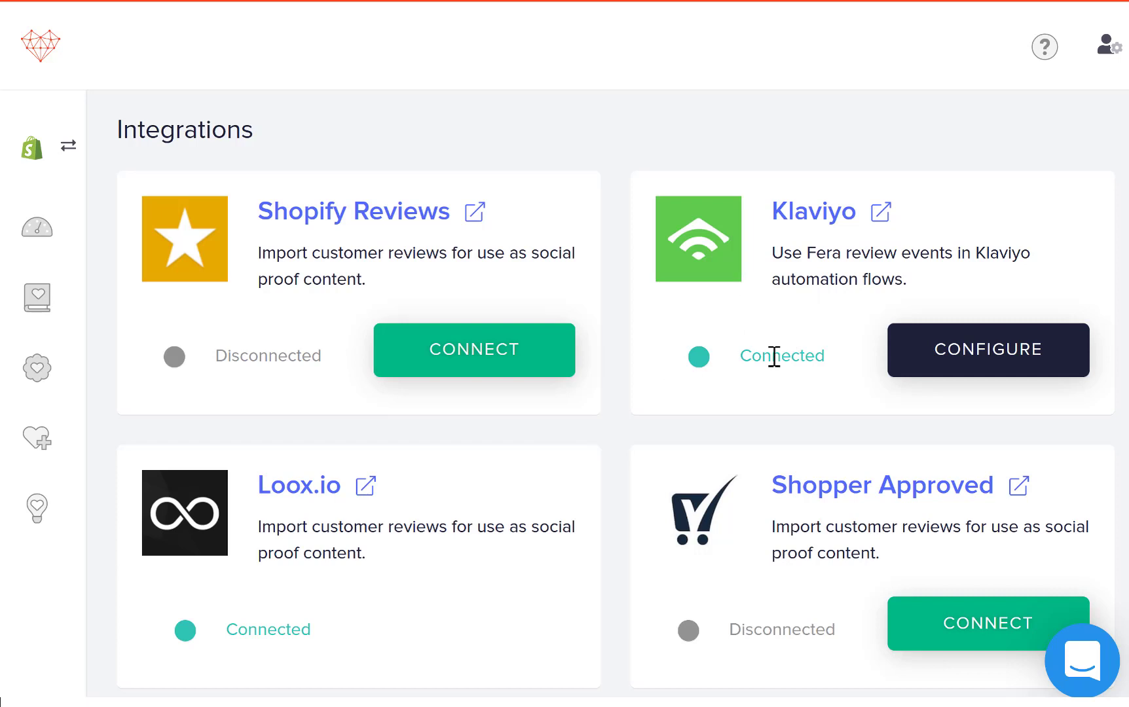
mouse_move(779, 355)
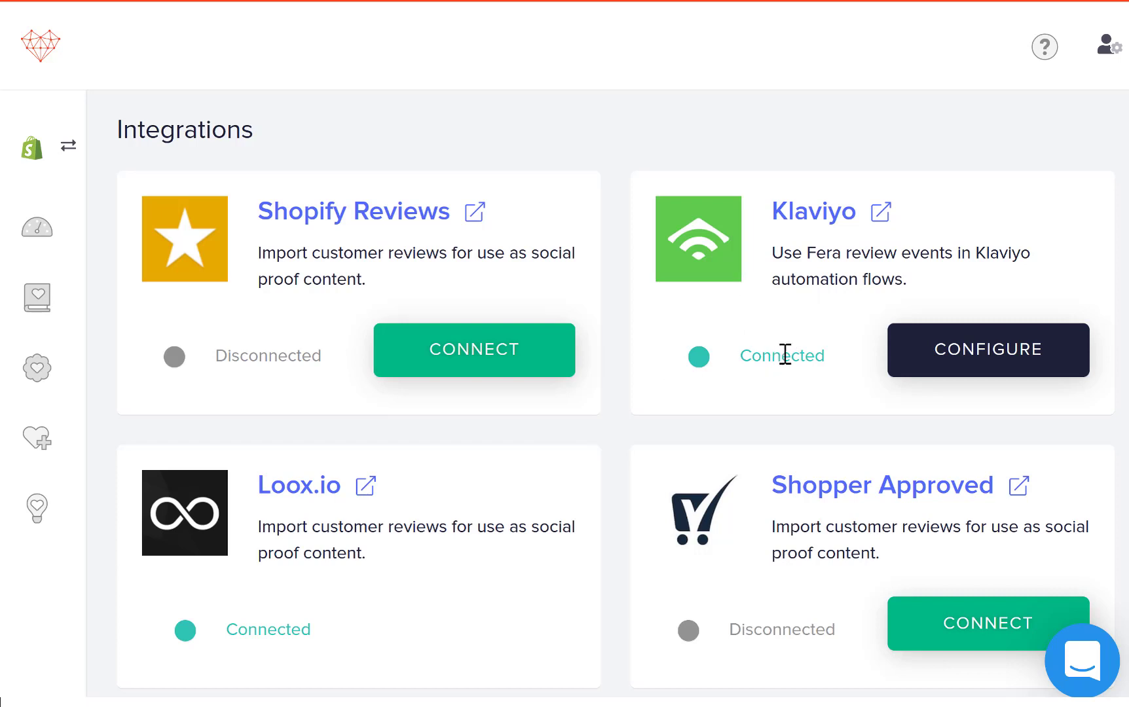
mouse_move(845, 338)
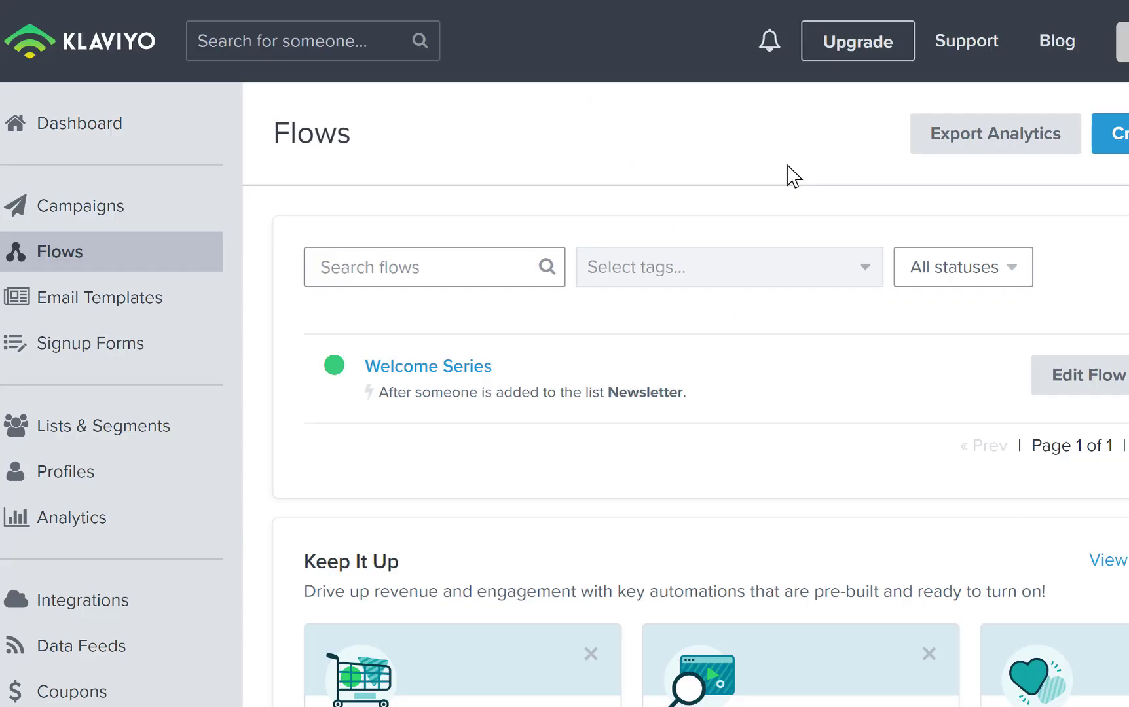
mouse_move(565, 189)
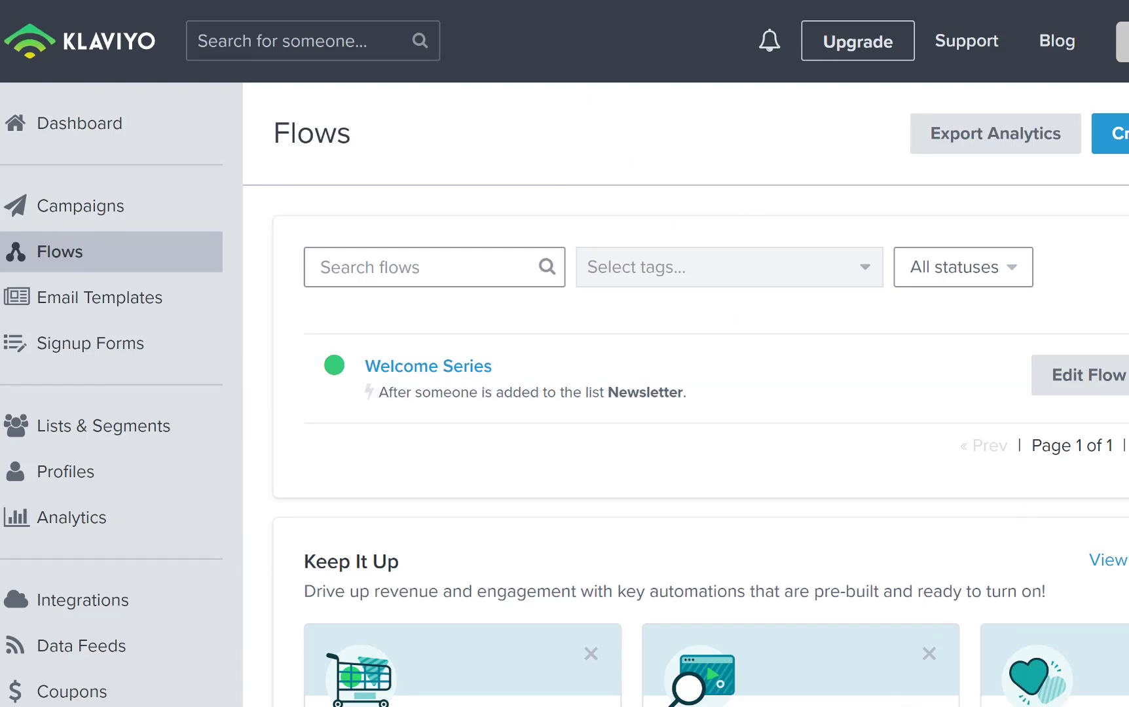
- Create a from-scratch flow named 'Fera Review Thank You' with tag 'submitted a review'
left_click(1116, 133)
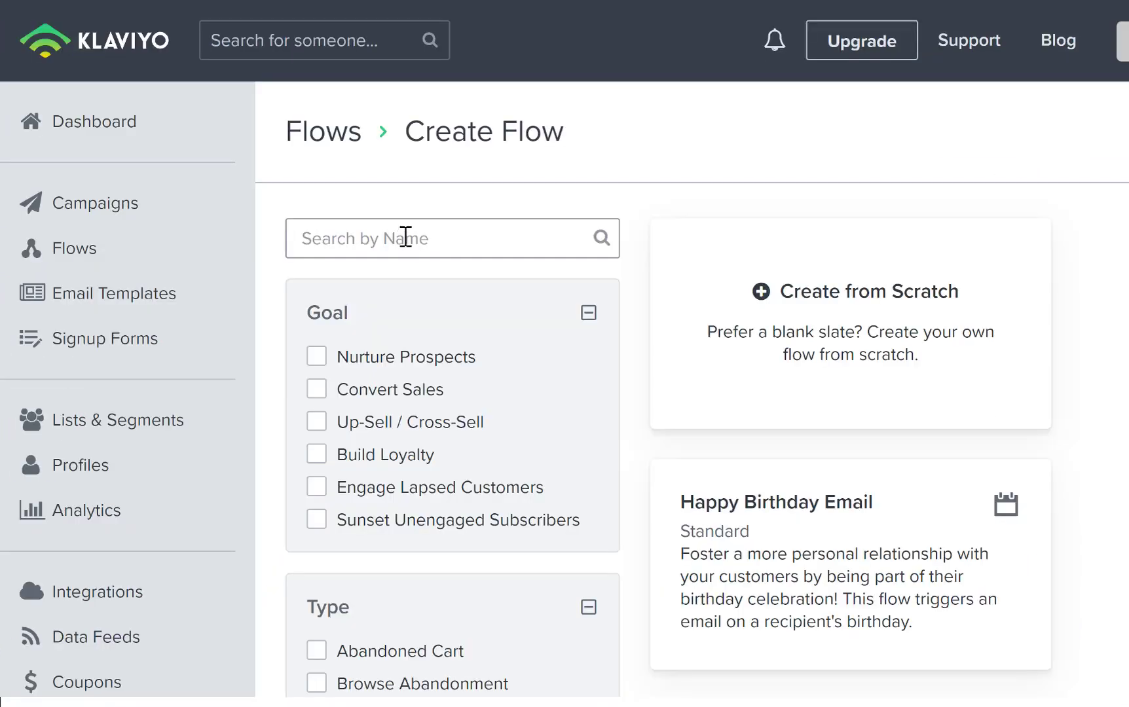
left_click(852, 291)
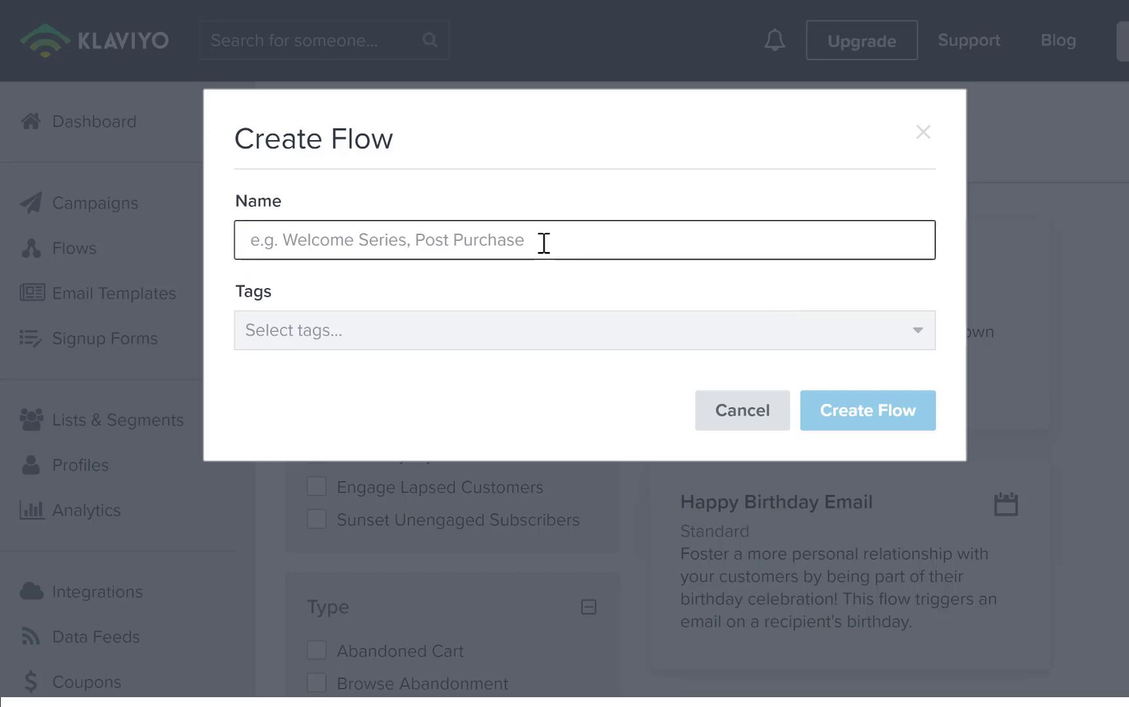
type("Fera")
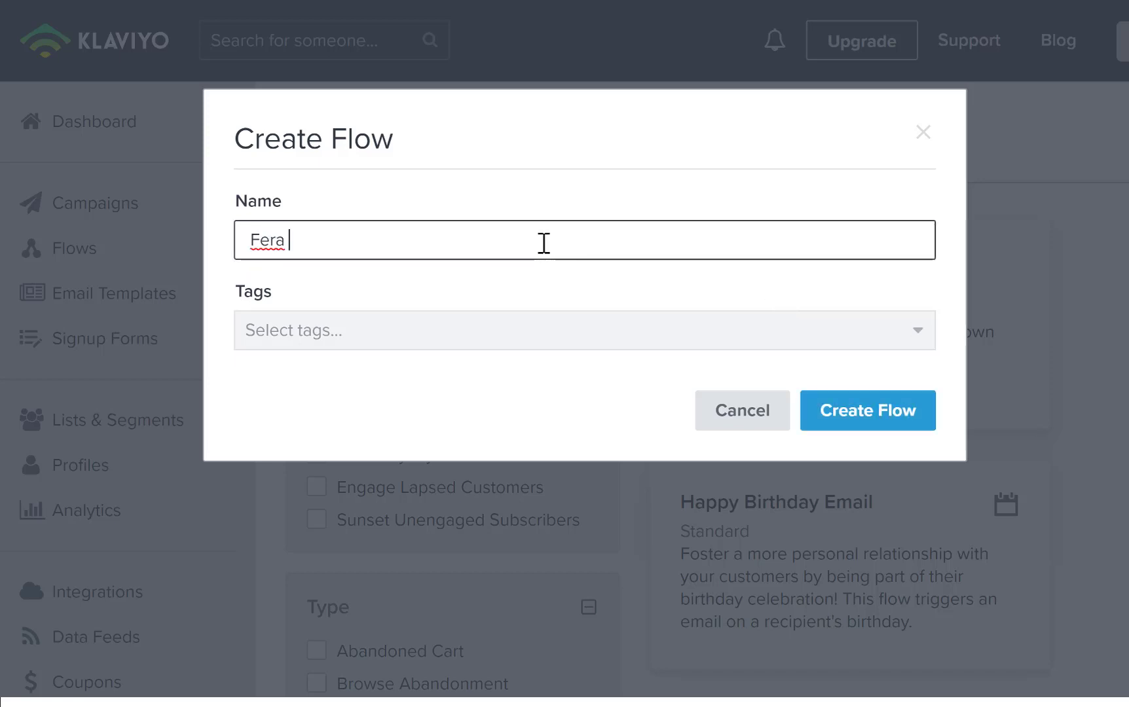
type("Review Thank You")
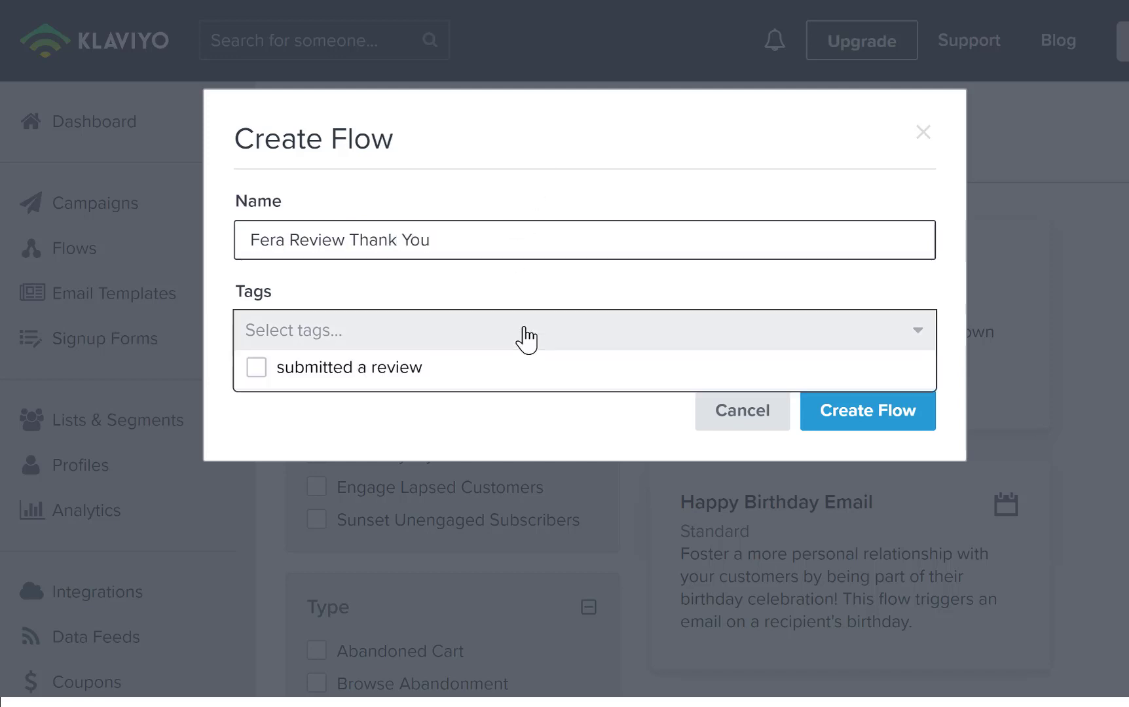
left_click(256, 367)
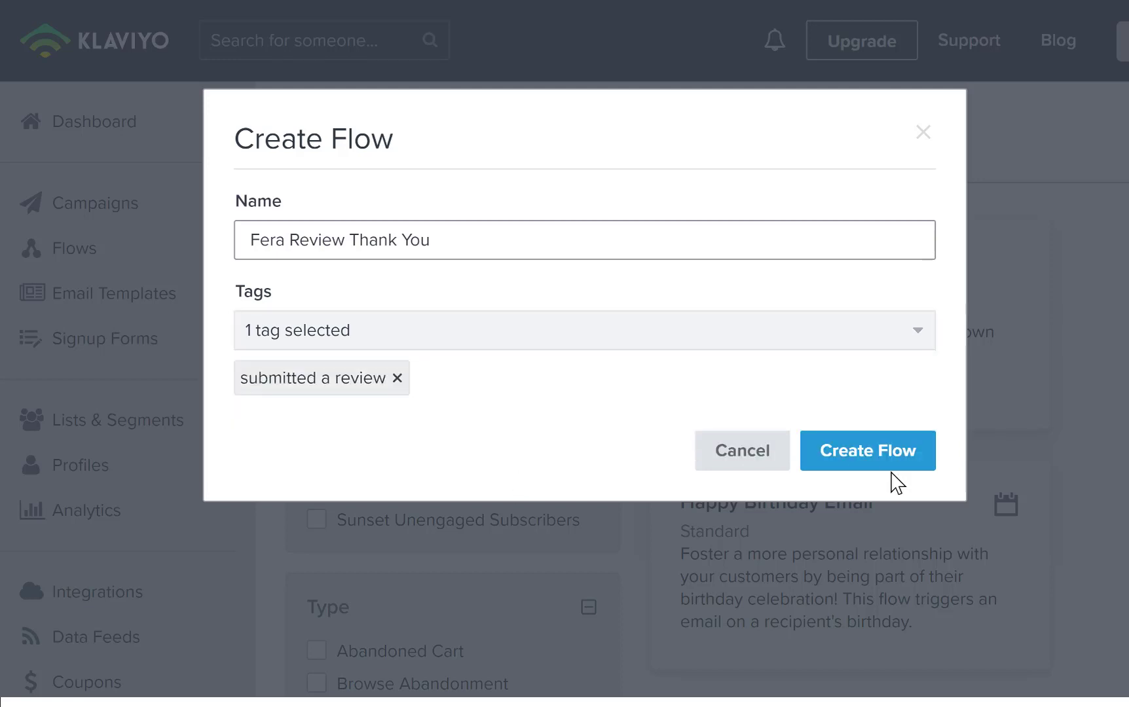
left_click(867, 451)
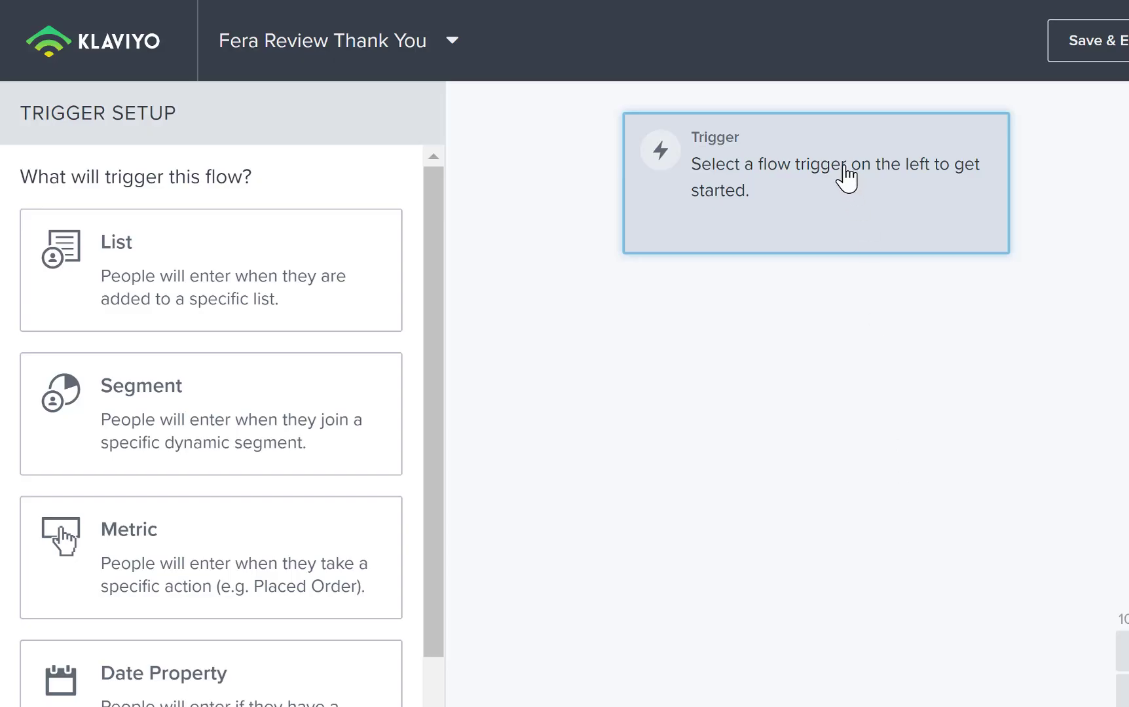
- Set a Metric trigger using 'Submitted Review (Fera)' and confirm the trigger setup
scroll("down", 3)
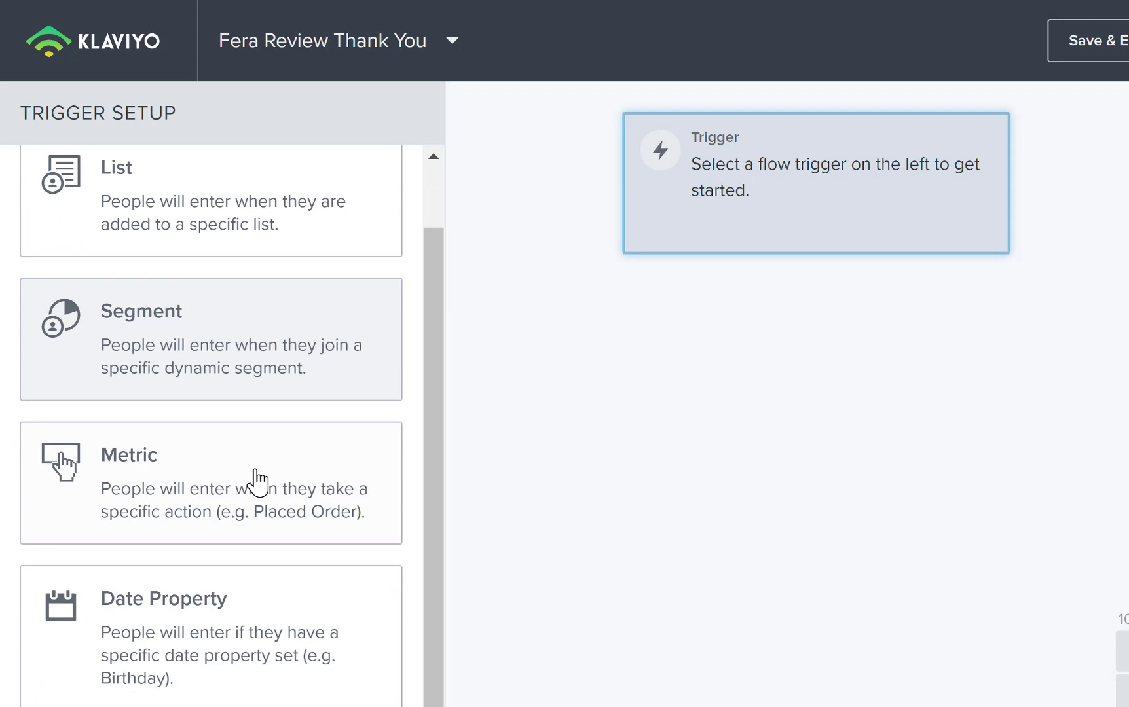
left_click(210, 484)
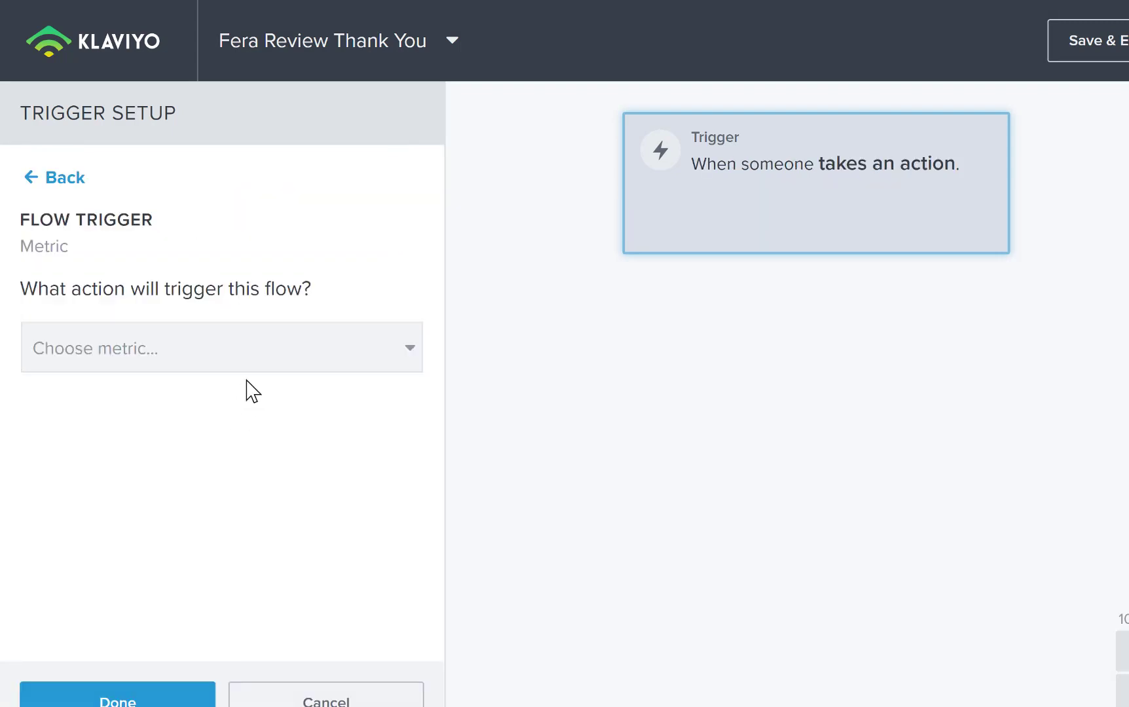
left_click(222, 347)
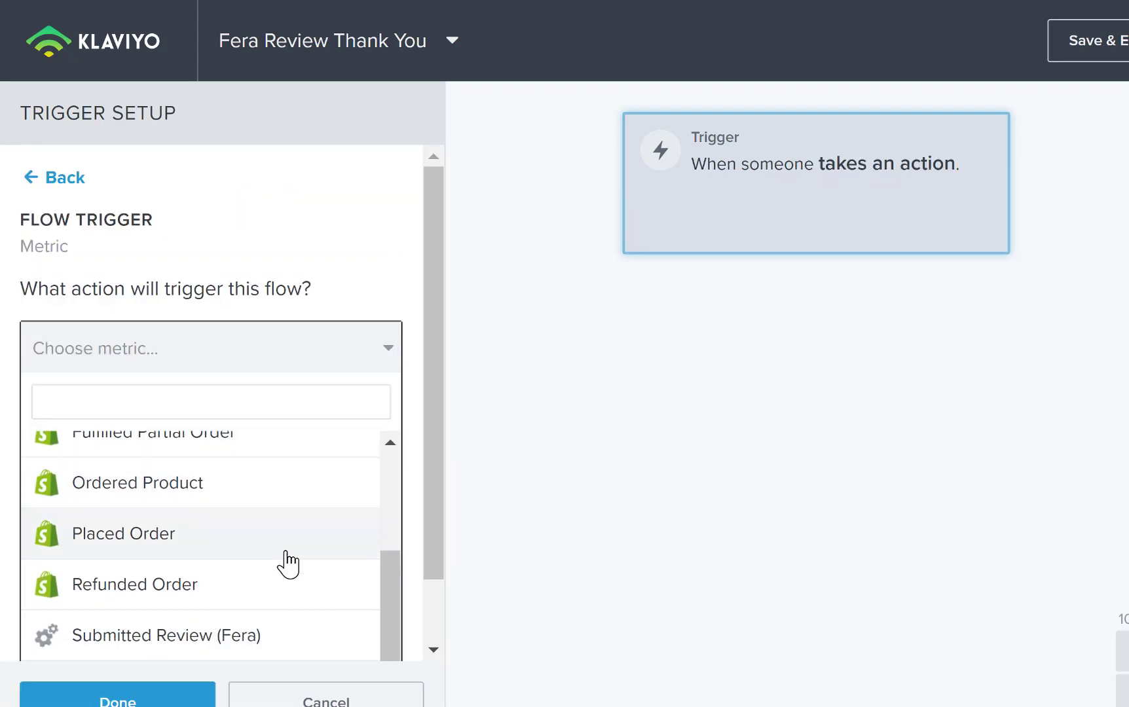
scroll("down", 3)
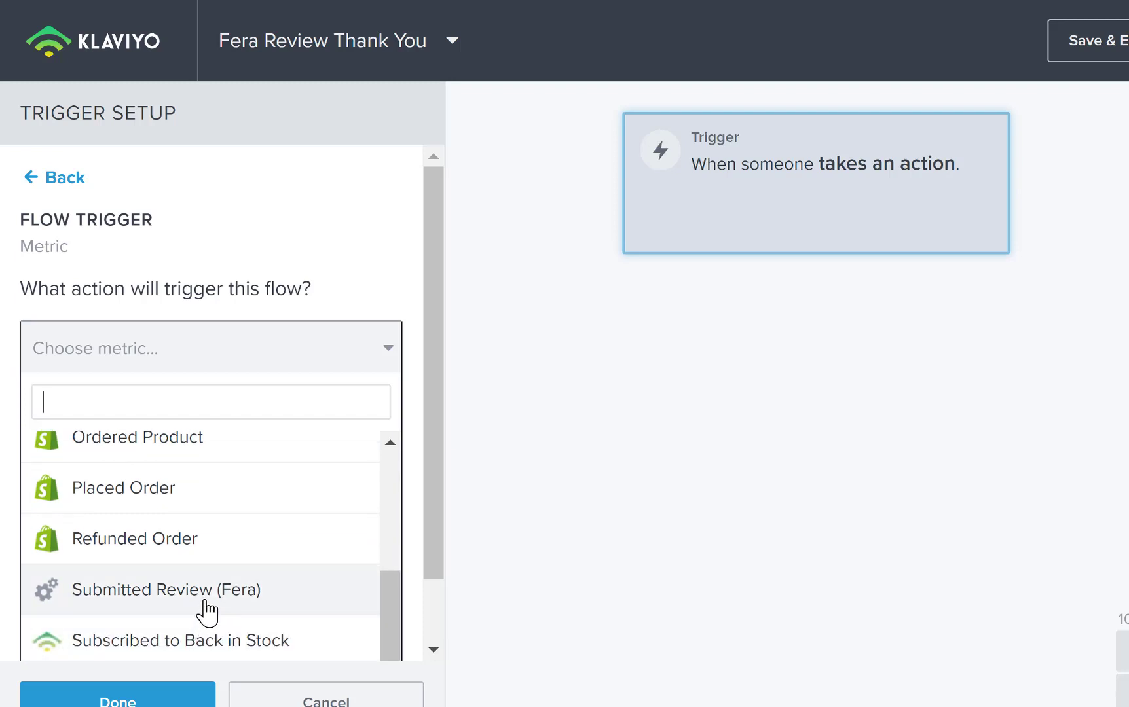
left_click(165, 589)
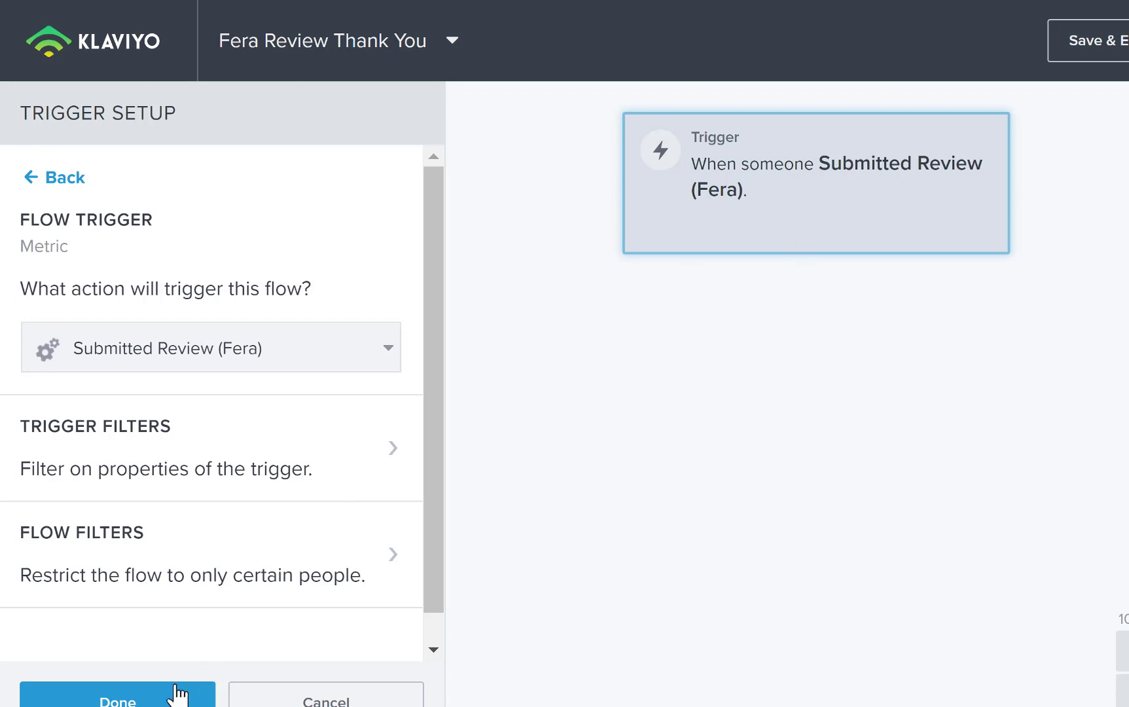
left_click(115, 697)
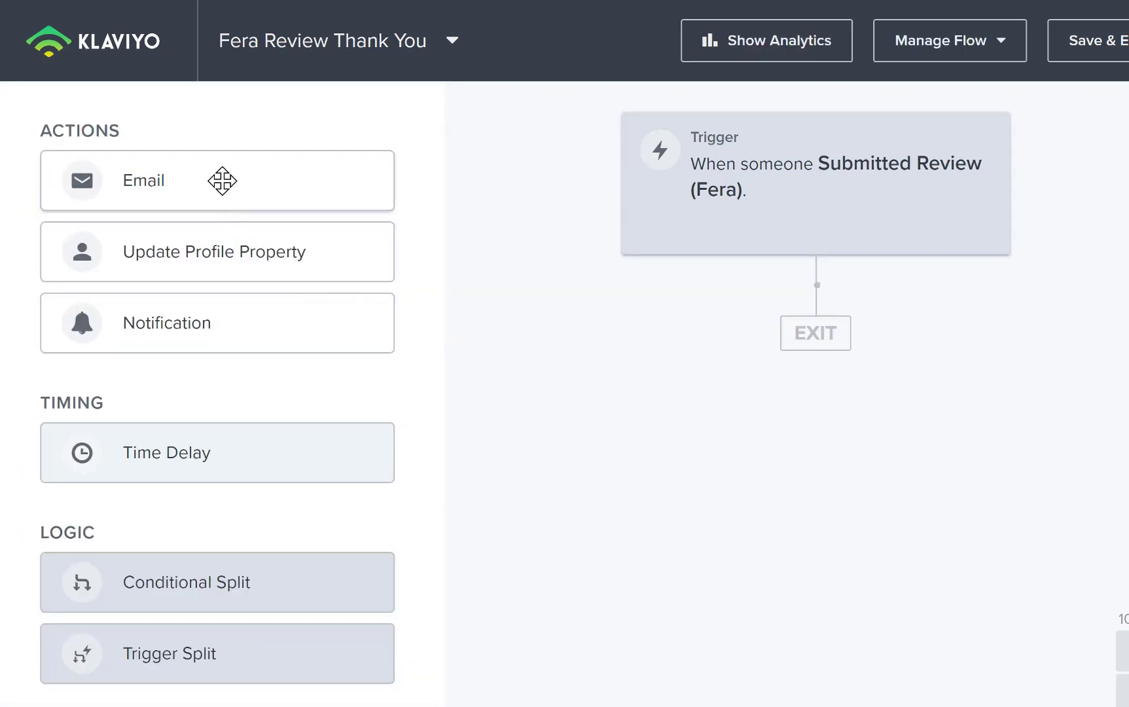